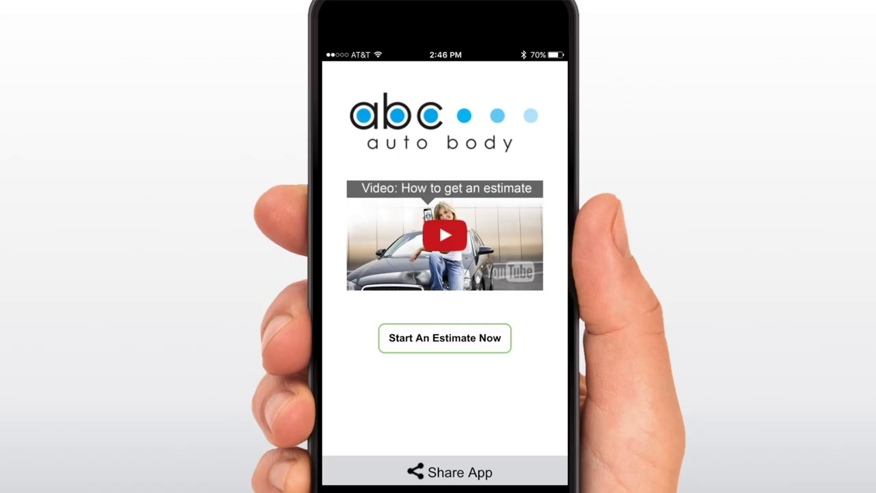
Tap 'Start An Estimate Now' on the home screen to begin a damage estimate
click(444, 337)
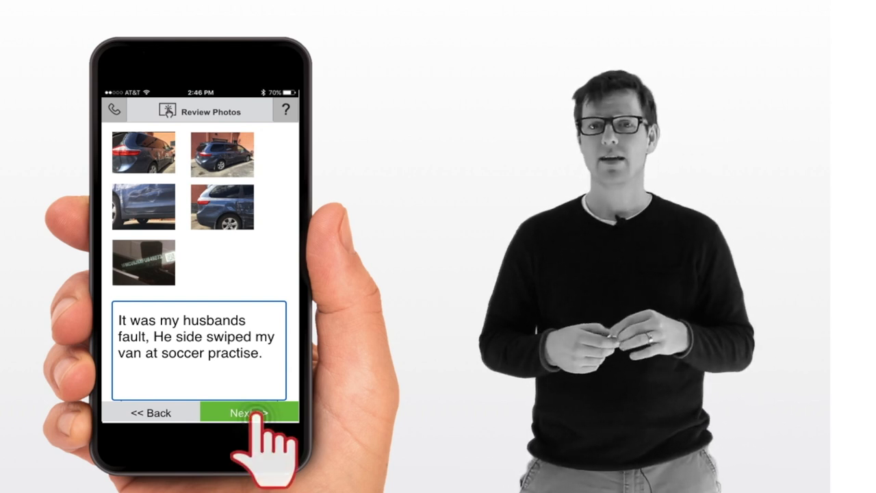
Accept the reviewed photos and damage note to reach the Contact Information form
click(246, 413)
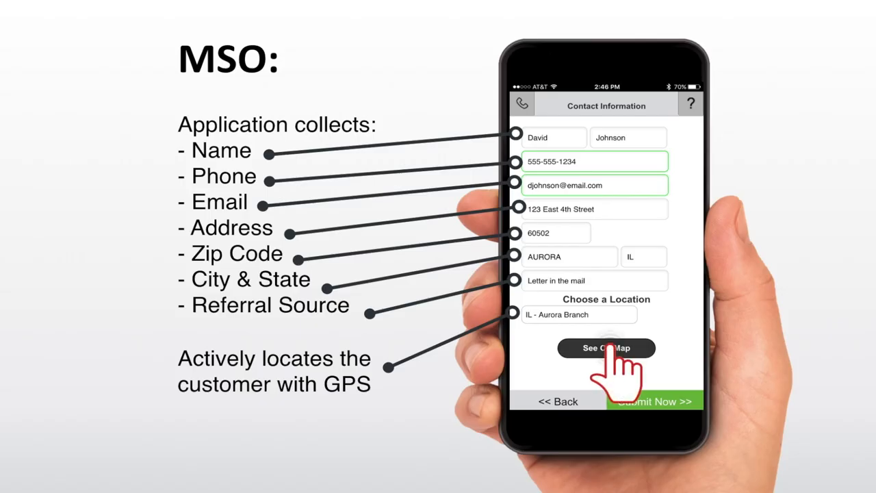
Show the shops on the map and select the Aurora Branch pin near Naperville
click(605, 347)
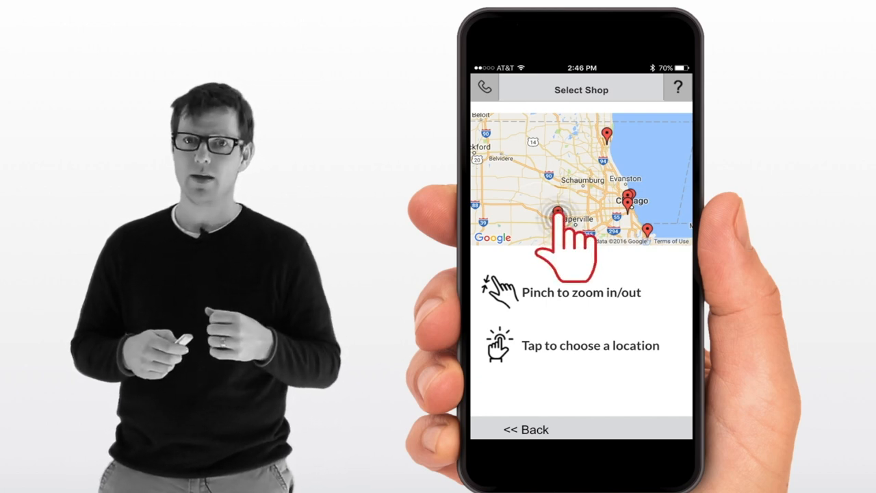
click(560, 218)
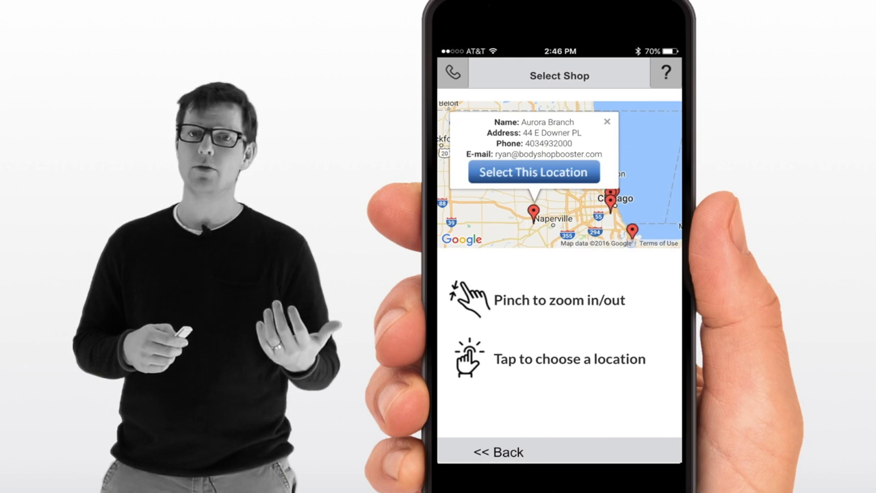